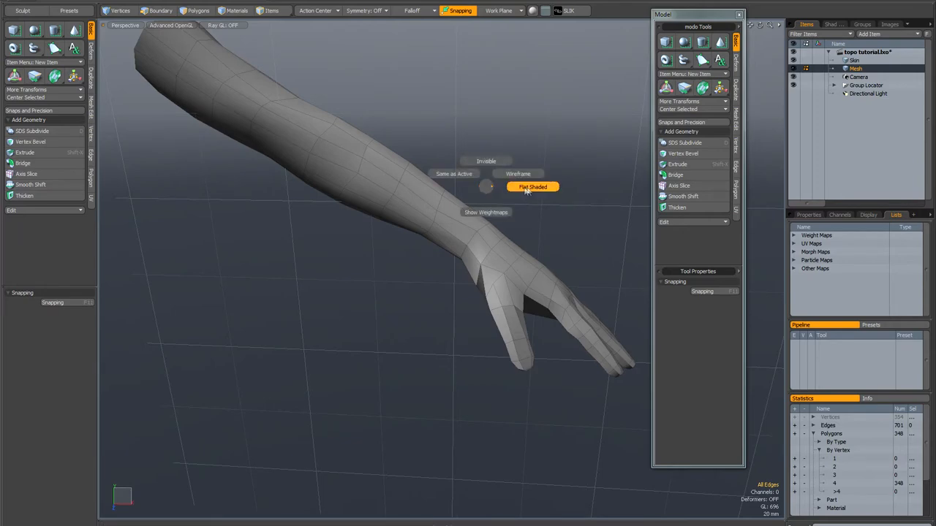
Set the background body sculpt display to Flat Shaded behind the arm mesh.
{"action": "left_click", "coordinate": [532, 187]}
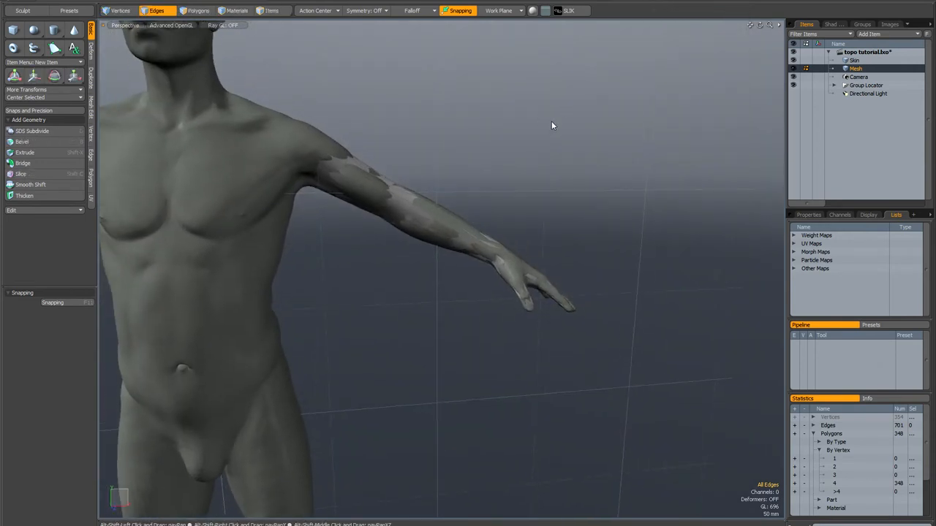
Add a Linear falloff stretching from the shoulder to past the fingertips.
{"action": "left_click", "coordinate": [413, 11]}
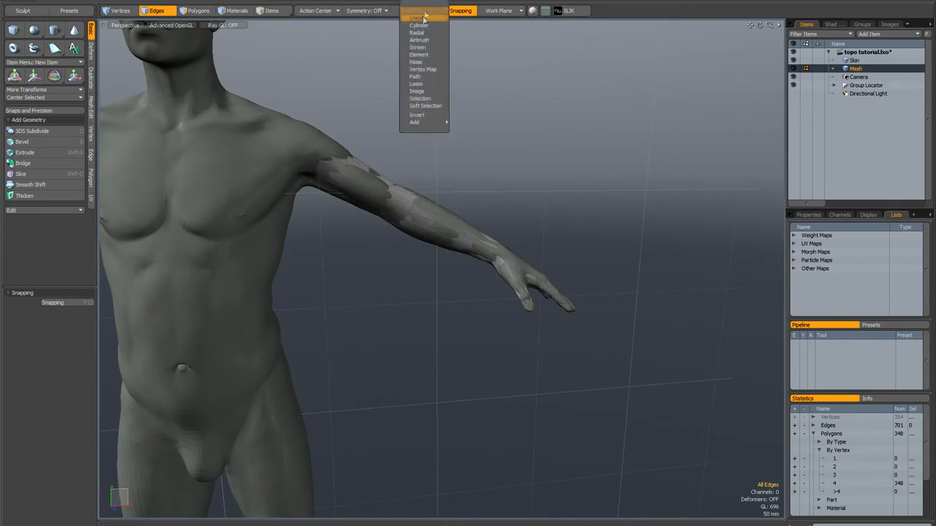
{"action": "left_click", "coordinate": [412, 16]}
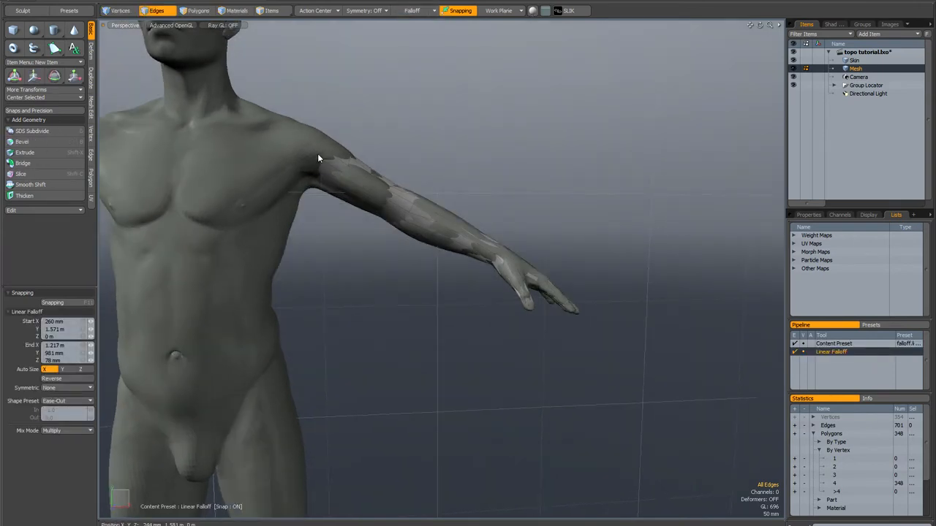
{"action": "left_click_drag", "start_coordinate": [318, 159], "coordinate": [680, 366]}
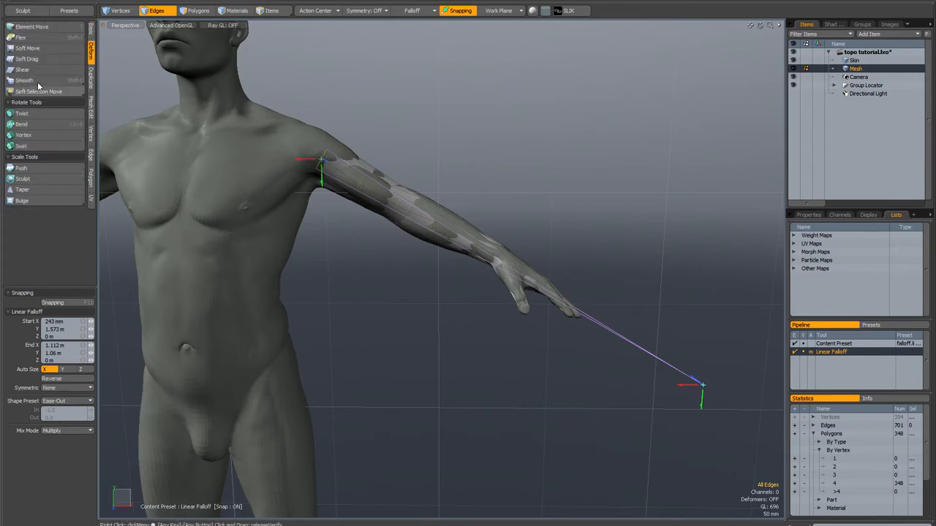
Push the arm mesh out 3.2 mm, adjusting the falloff end handle near the hand for the taper.
{"action": "left_click", "coordinate": [22, 167]}
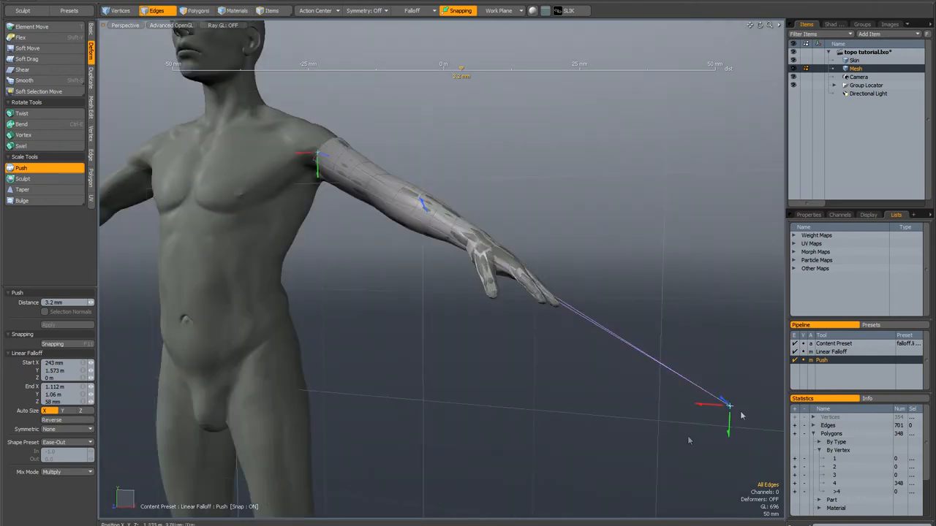
{"action": "left_click_drag", "start_coordinate": [729, 406], "coordinate": [549, 300]}
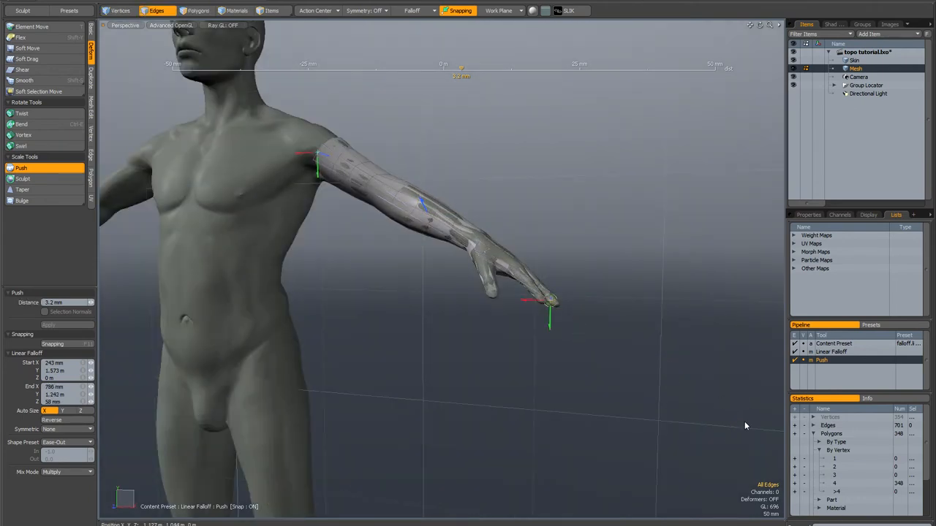
{"action": "left_click_drag", "start_coordinate": [549, 318], "coordinate": [738, 413]}
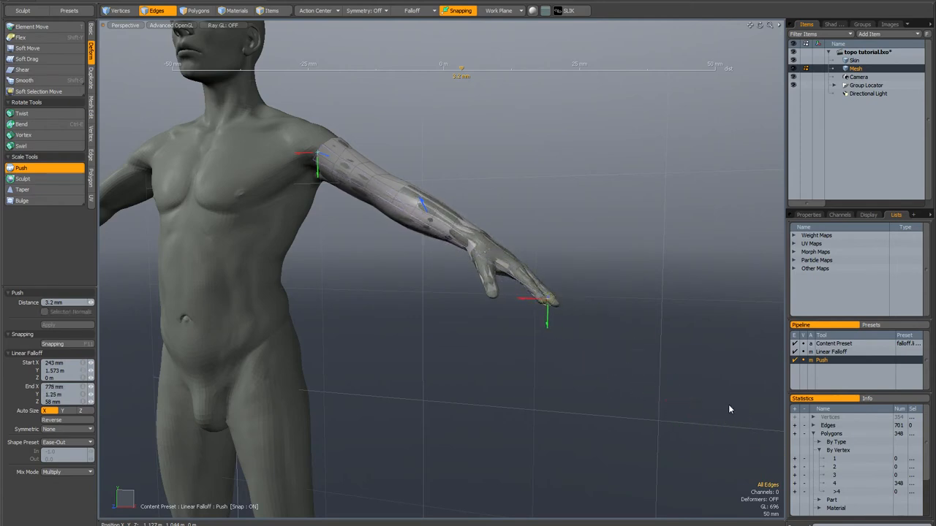
{"action": "left_click_drag", "start_coordinate": [547, 310], "coordinate": [742, 414]}
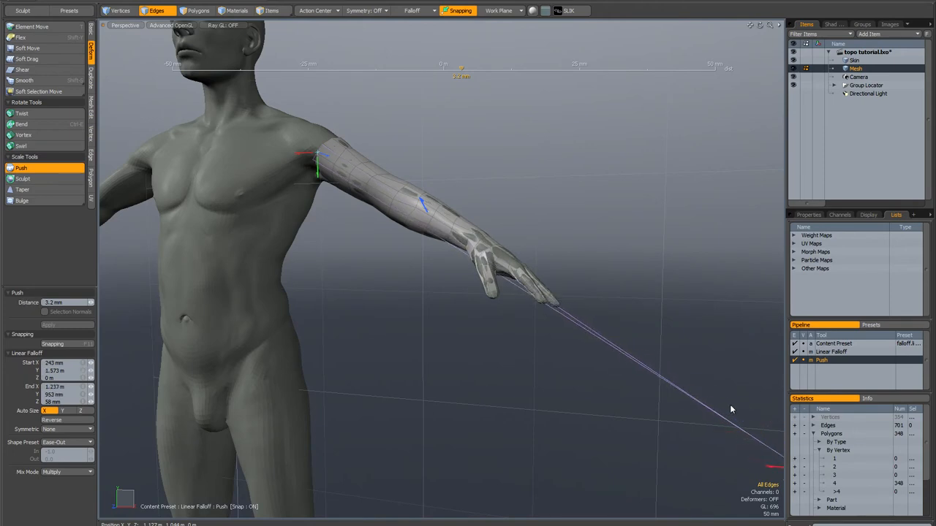
{"action": "left_click_drag", "start_coordinate": [775, 464], "coordinate": [719, 407]}
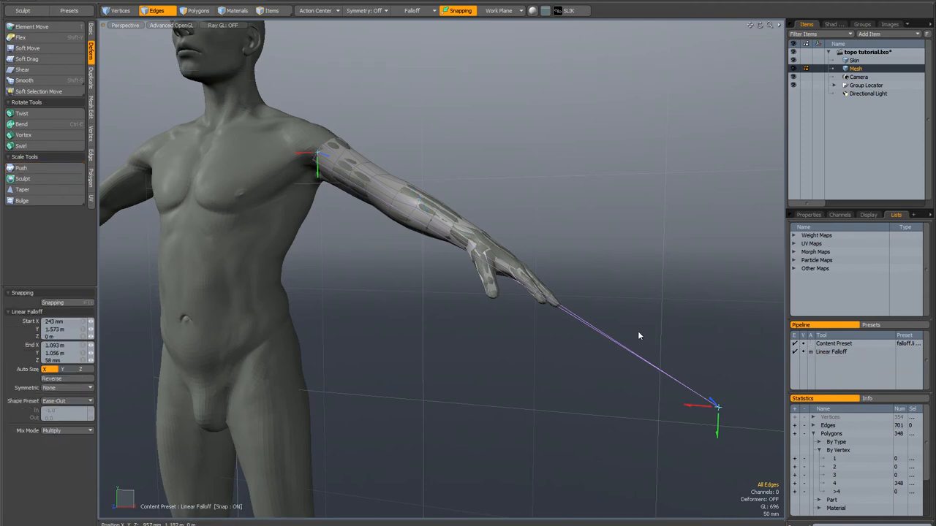
Orbit the view and set the background body sculpt to Invisible.
{"action": "left_click_drag", "start_coordinate": [640, 336], "coordinate": [611, 377]}
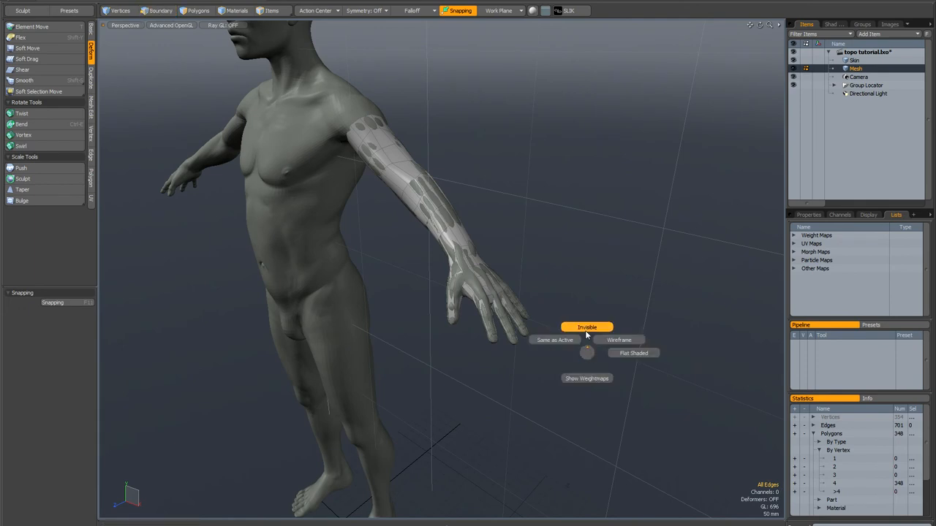
{"action": "left_click", "coordinate": [587, 327]}
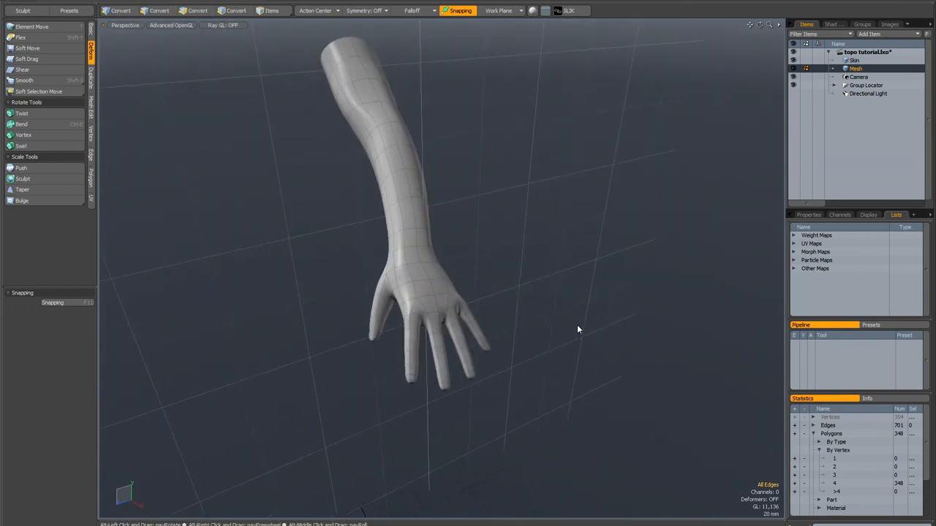
{"action": "left_click", "coordinate": [162, 10]}
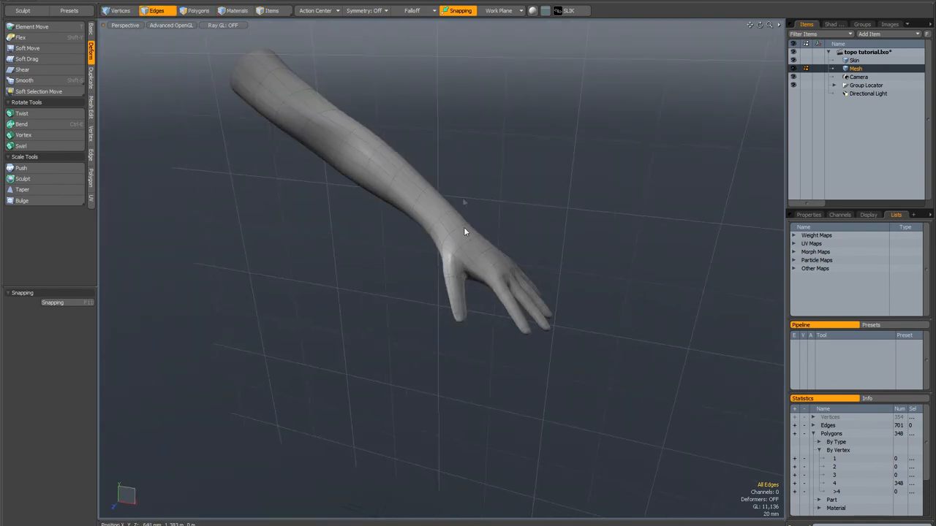
{"action": "left_click_drag", "start_coordinate": [465, 232], "coordinate": [529, 249]}
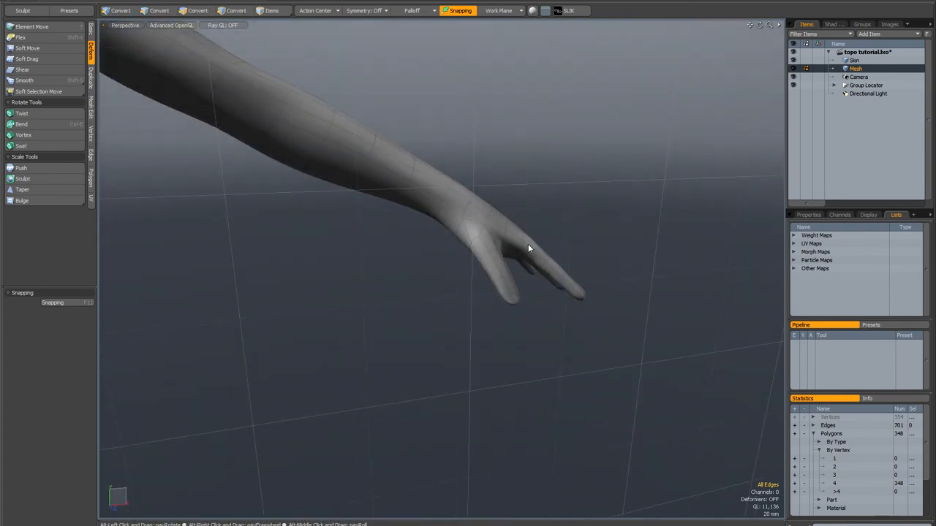